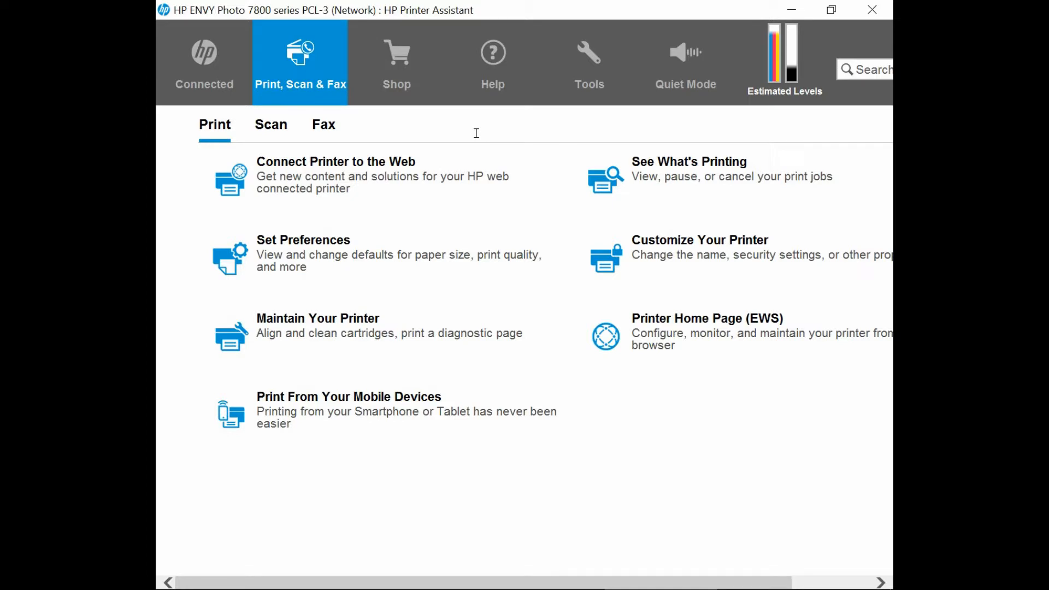
# - Show the printer's Scan tasks and choose Scan a Document or Photo
pyautogui.click(270, 124)
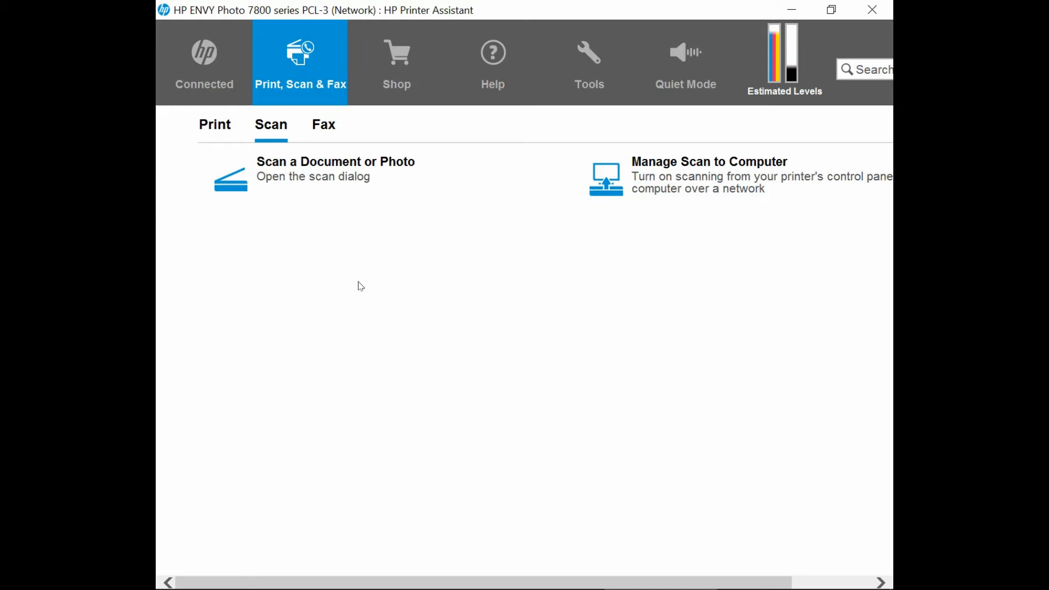
pyautogui.click(316, 180)
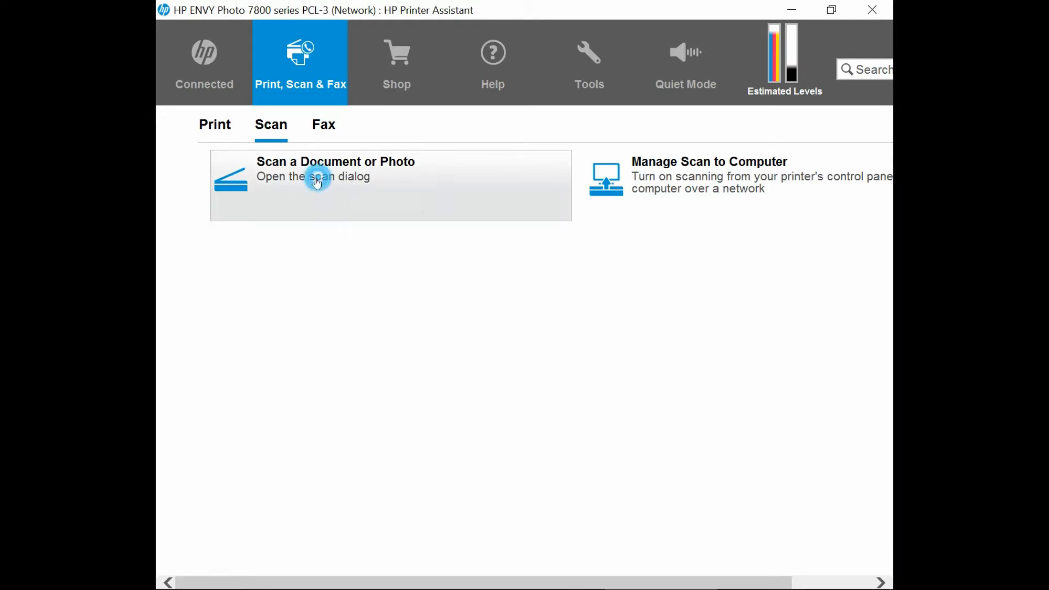
# - Configure Save as PDF for a Document item, A4 page size, 1-sided, from the Document Feeder
pyautogui.click(335, 176)
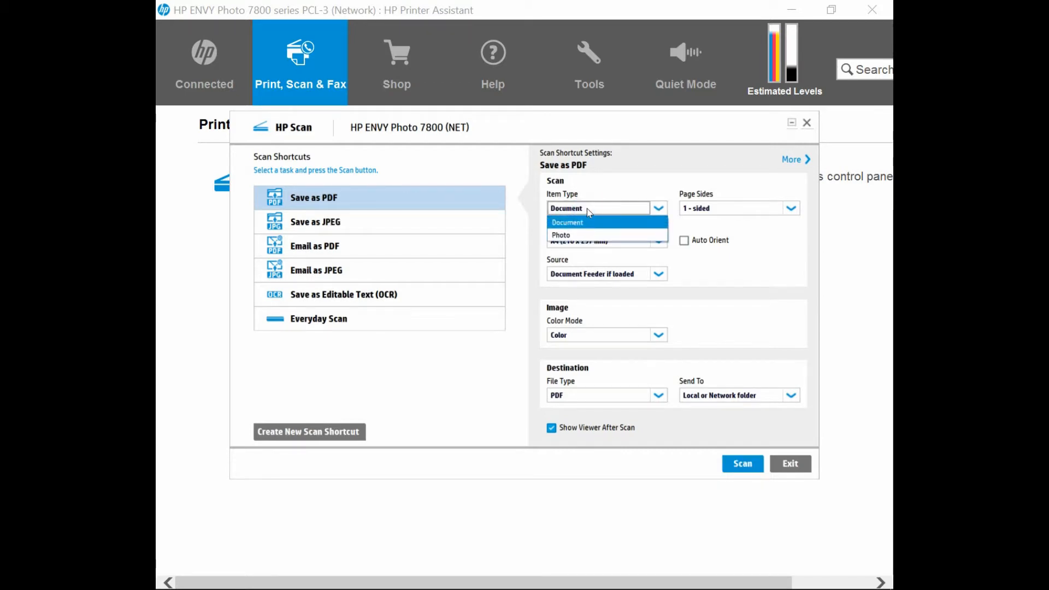
pyautogui.click(566, 222)
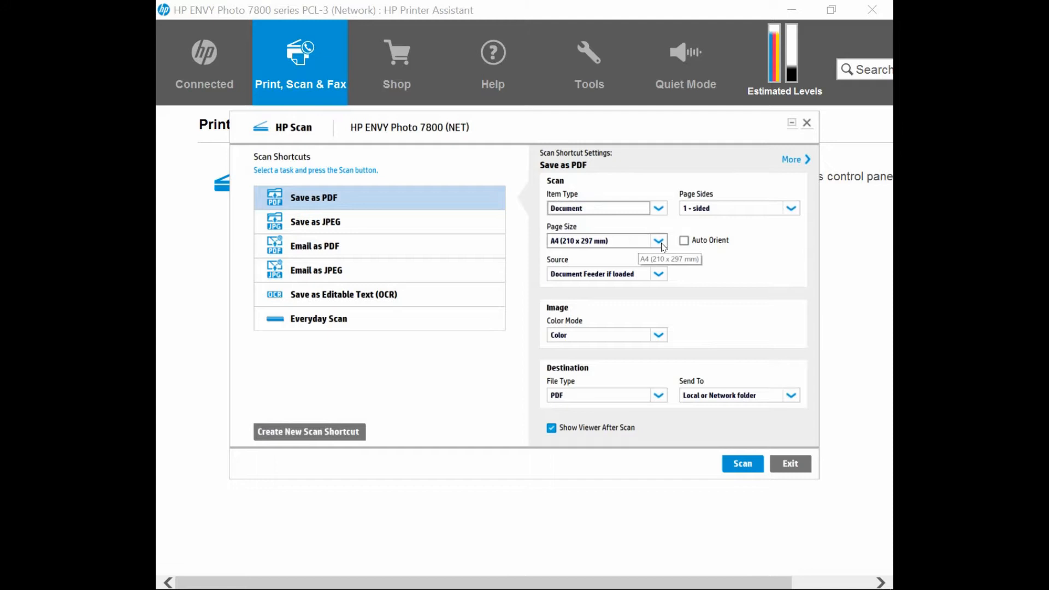
pyautogui.click(658, 241)
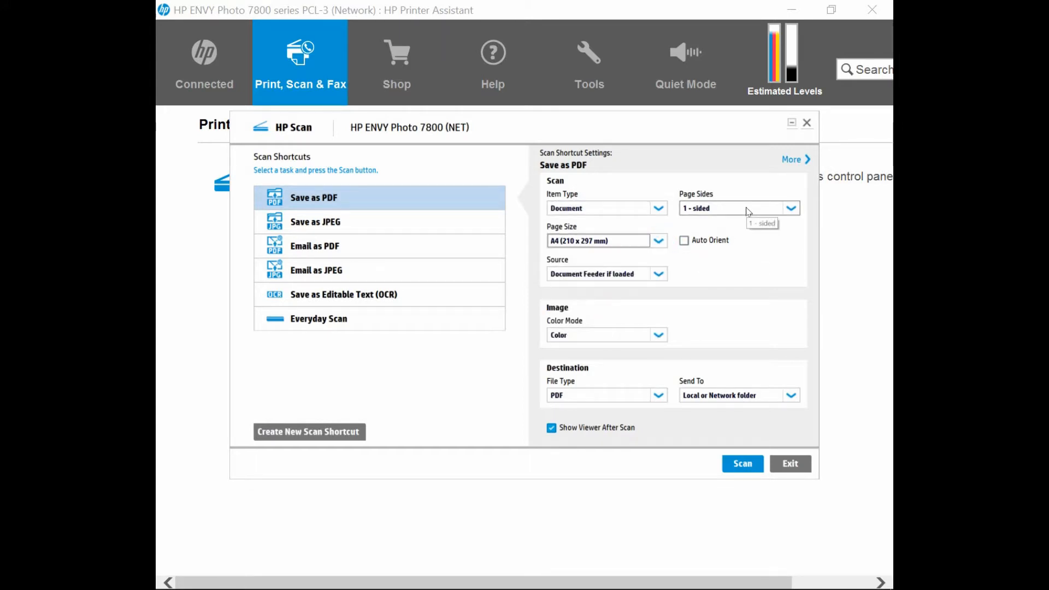
pyautogui.click(791, 207)
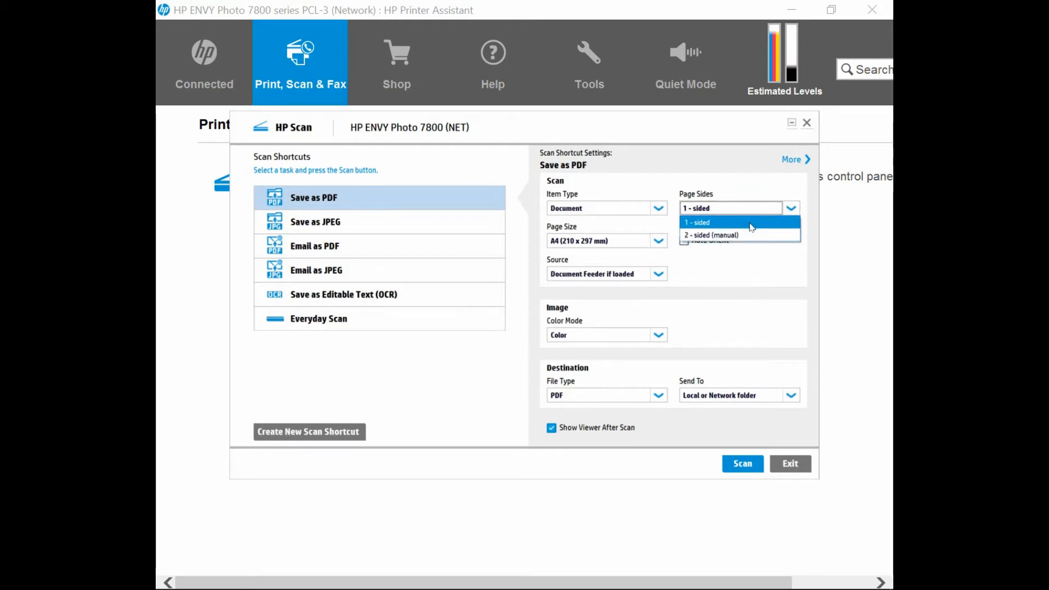
pyautogui.click(697, 222)
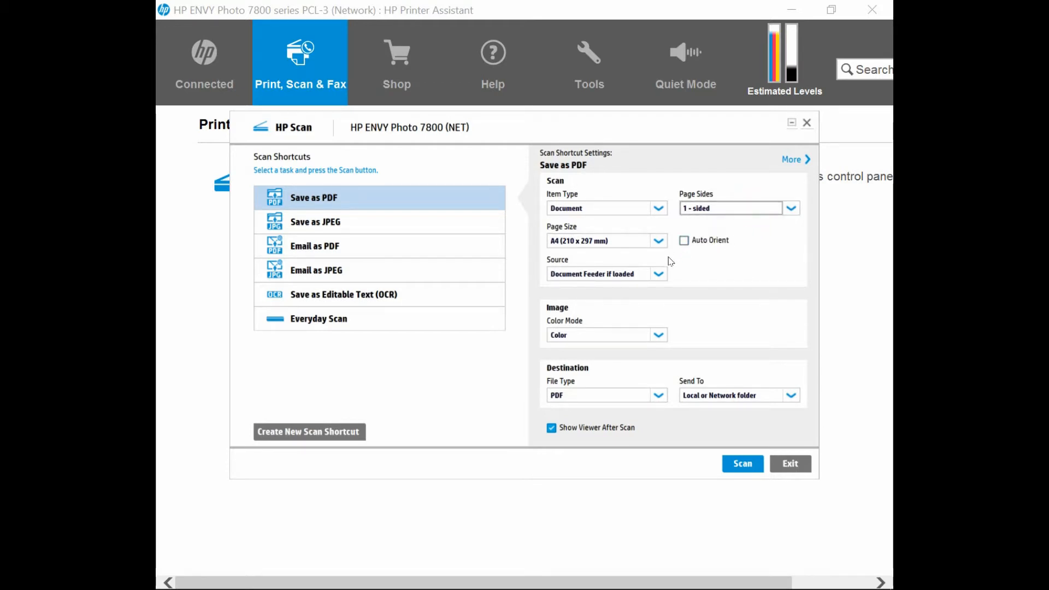
pyautogui.click(657, 273)
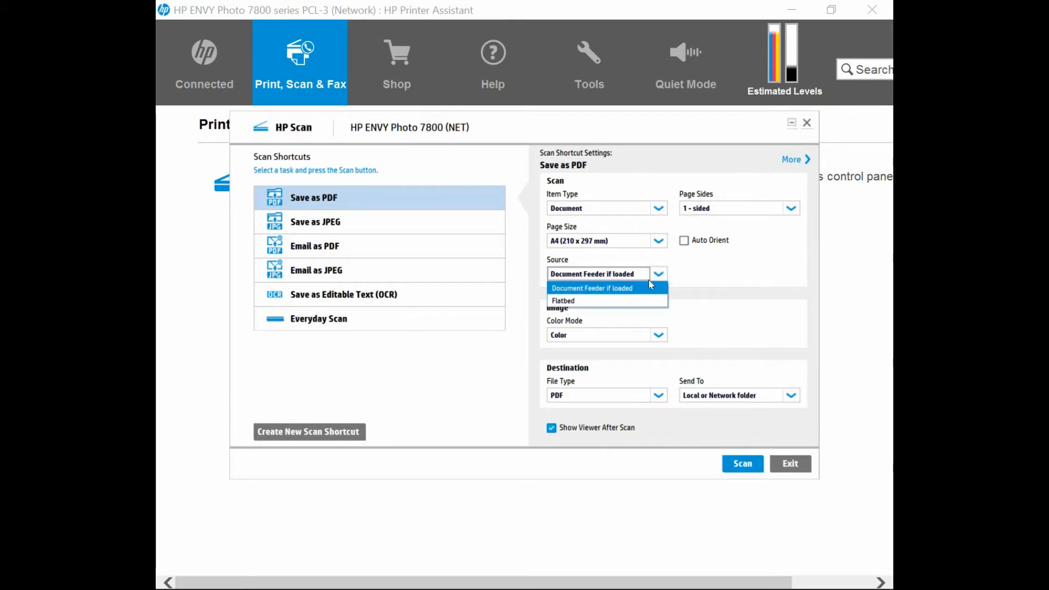
pyautogui.moveTo(636, 292)
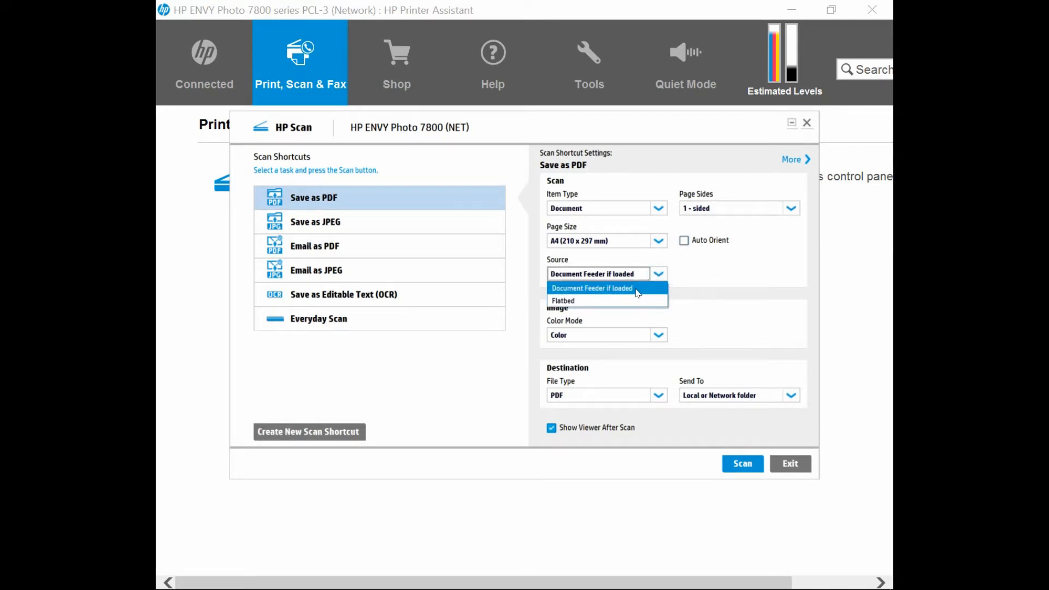
pyautogui.click(591, 287)
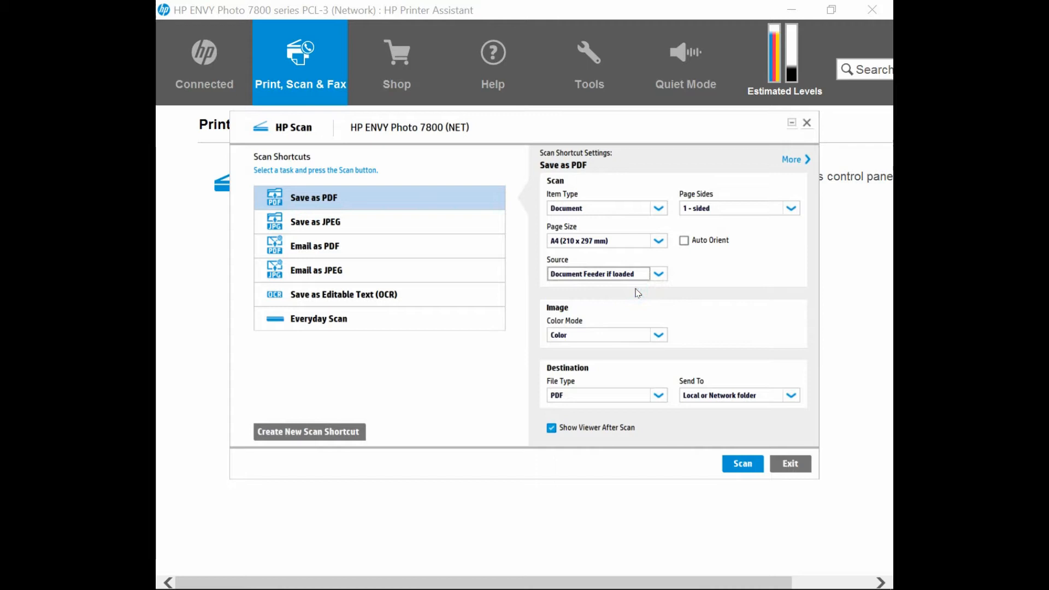
pyautogui.moveTo(675, 304)
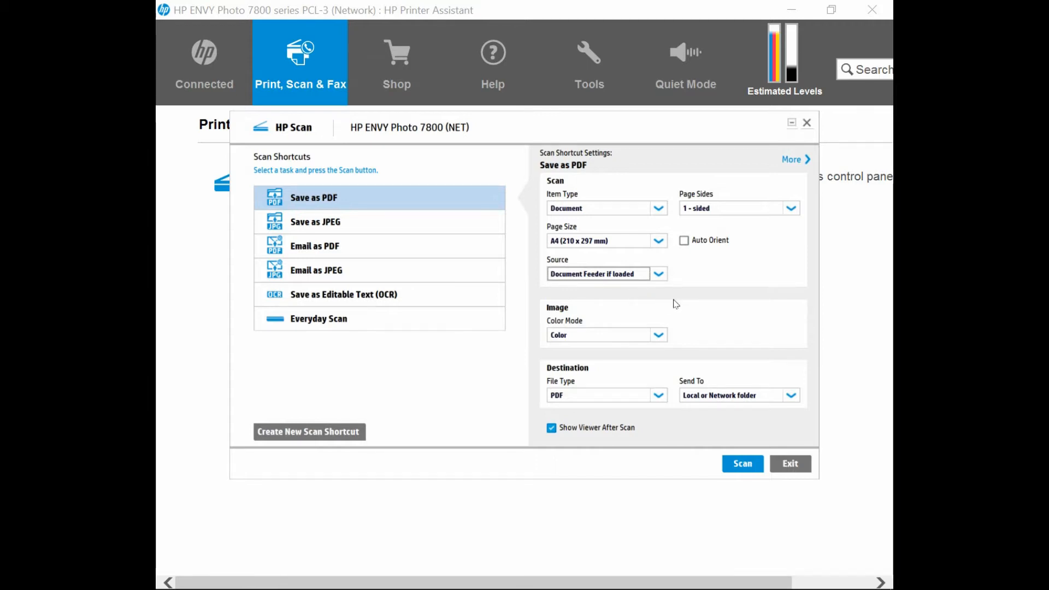
pyautogui.moveTo(721, 281)
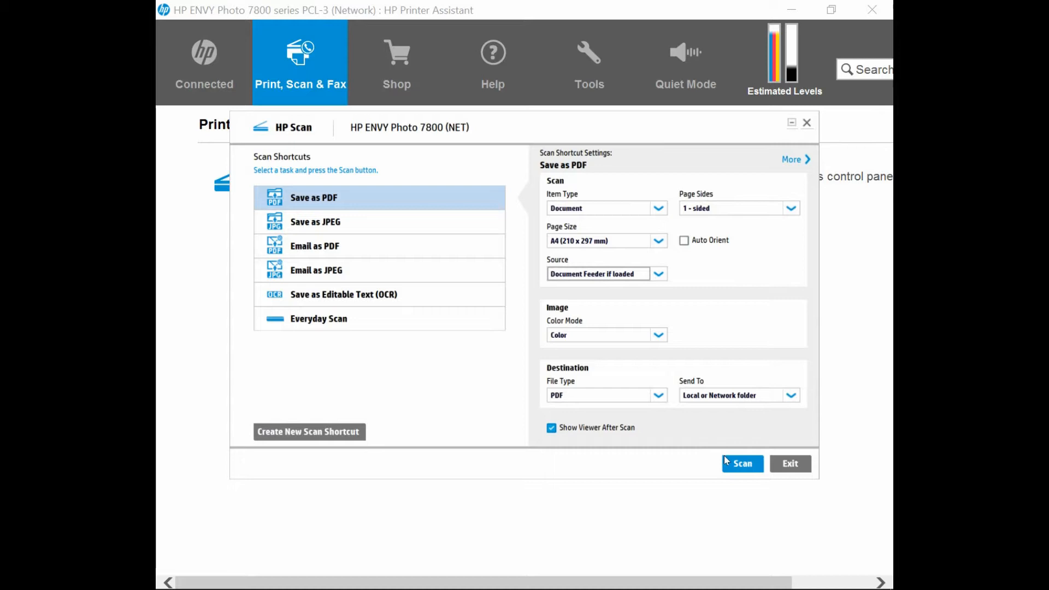
# - Scan the three A4 pages from the feeder into the preview area
pyautogui.click(742, 464)
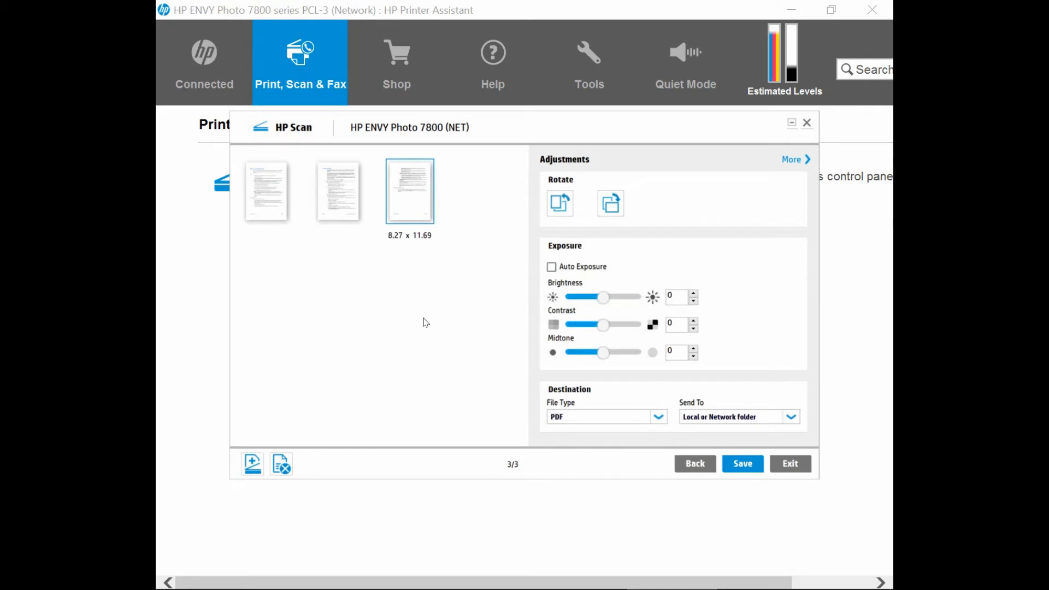
pyautogui.moveTo(409, 196)
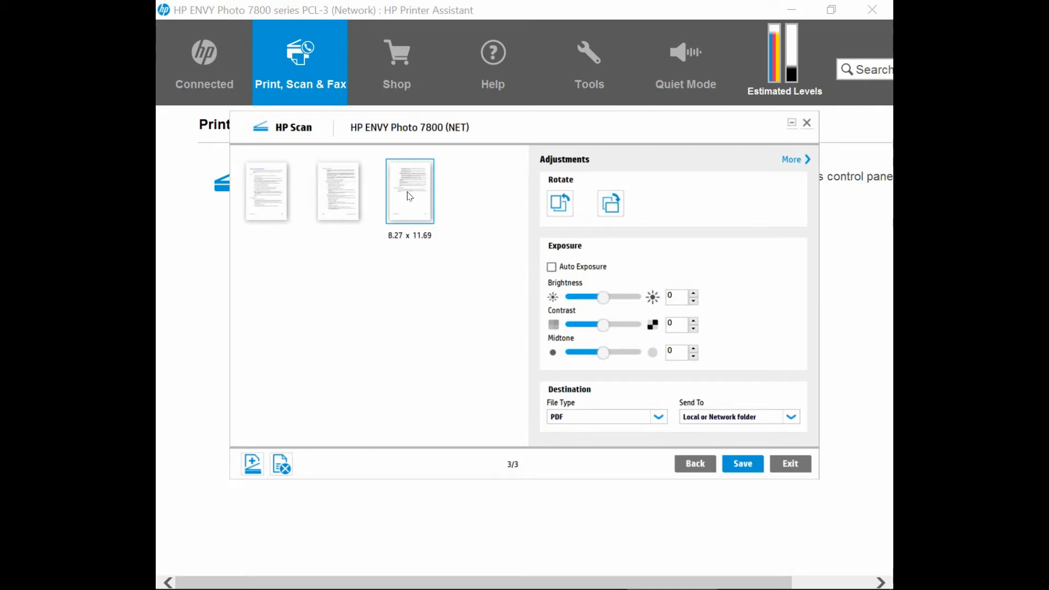
pyautogui.moveTo(385, 337)
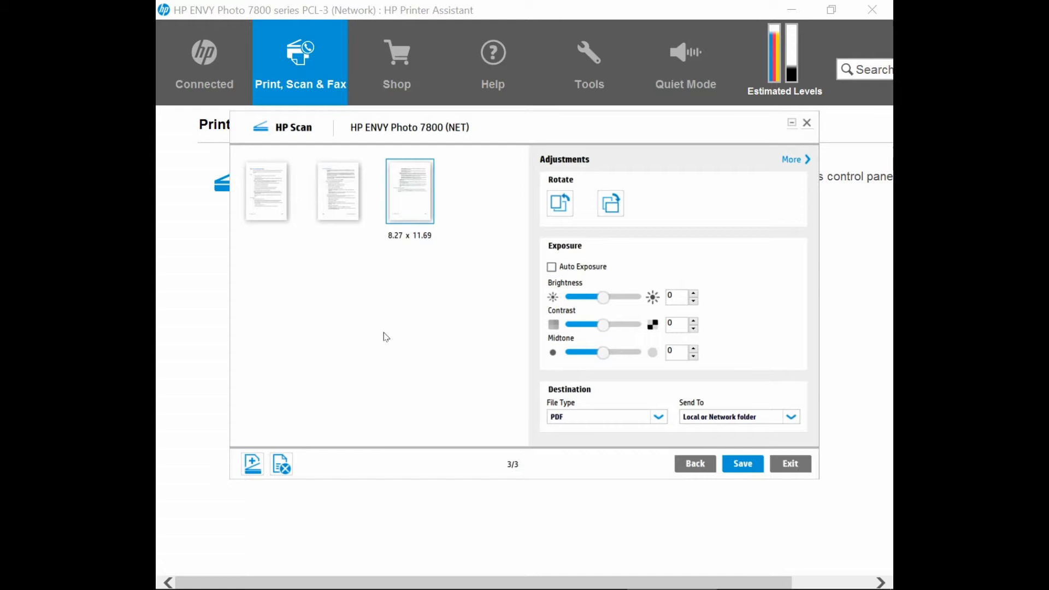
# - Preview the third, second and first scanned pages, then bring up Detailed Adjustments via More
pyautogui.click(408, 190)
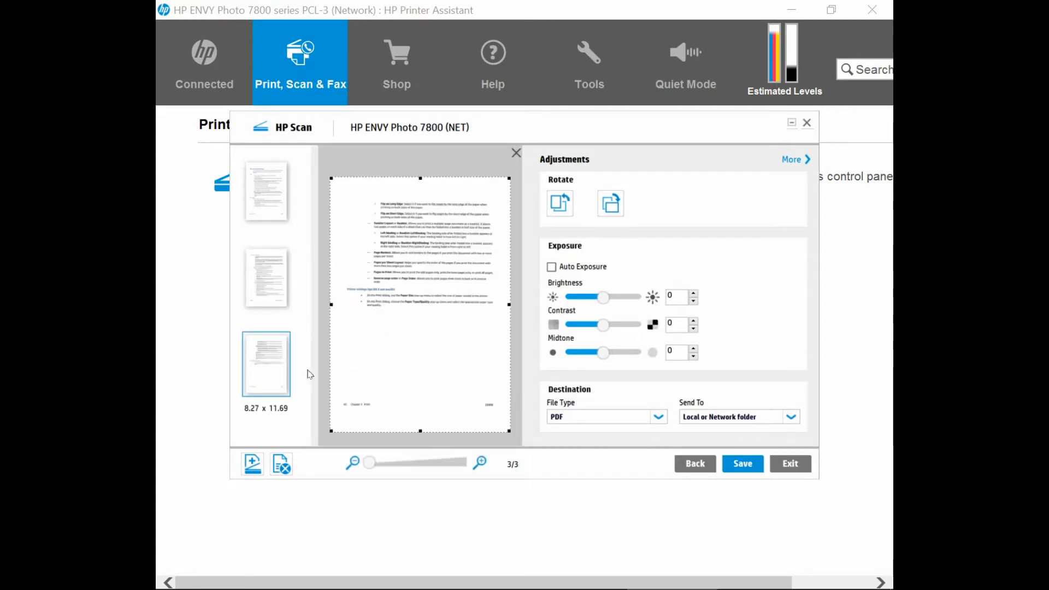
pyautogui.click(266, 277)
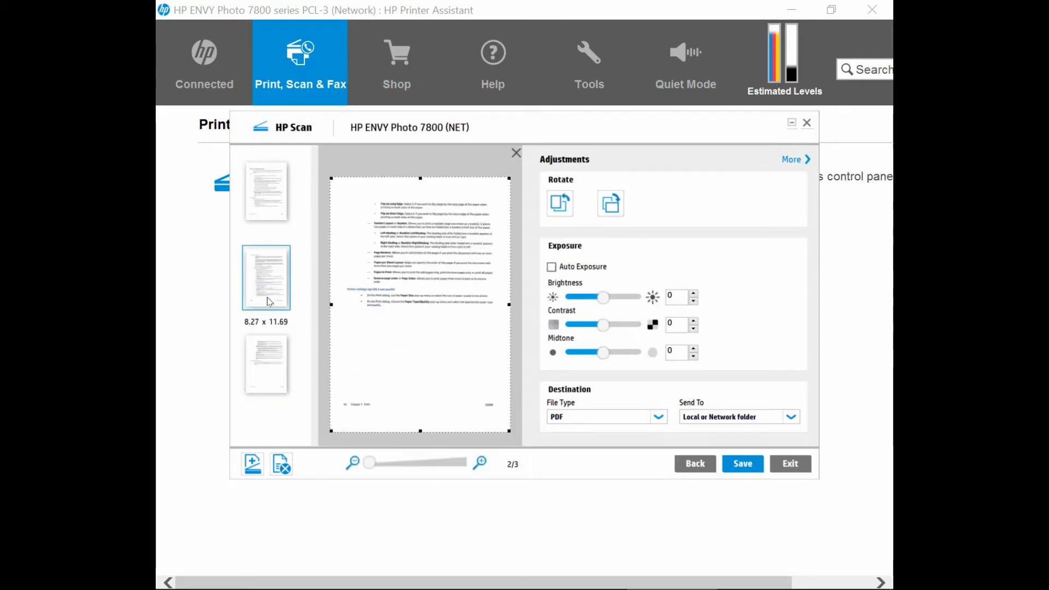
pyautogui.click(266, 190)
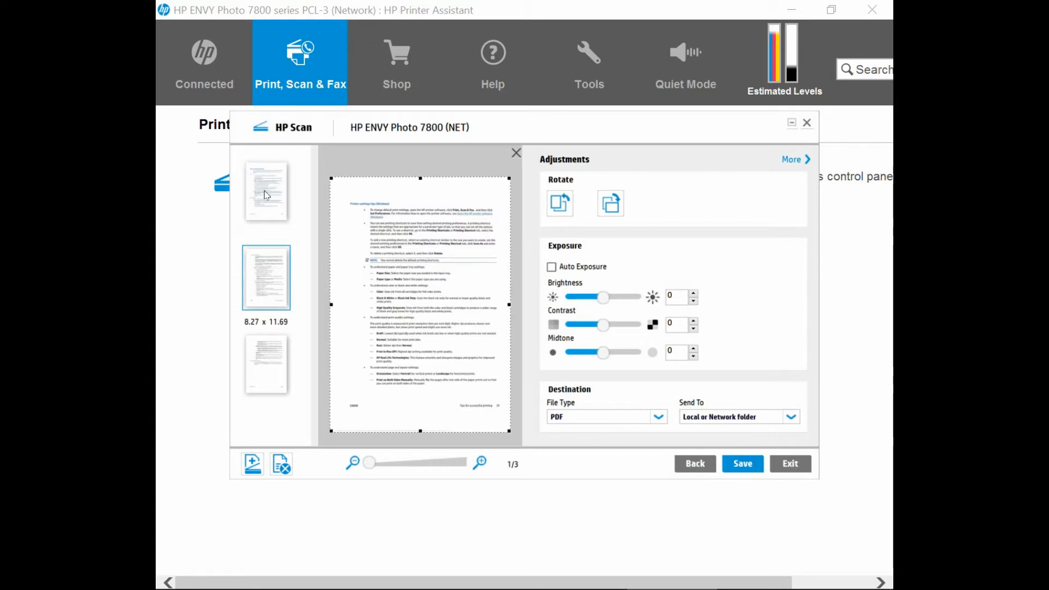
pyautogui.click(265, 190)
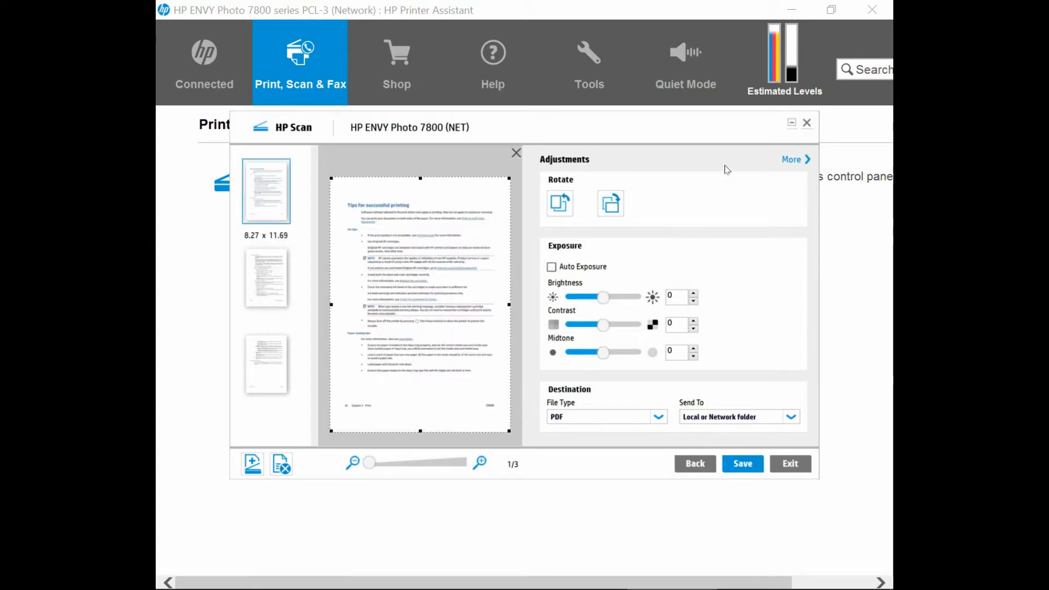
pyautogui.moveTo(793, 165)
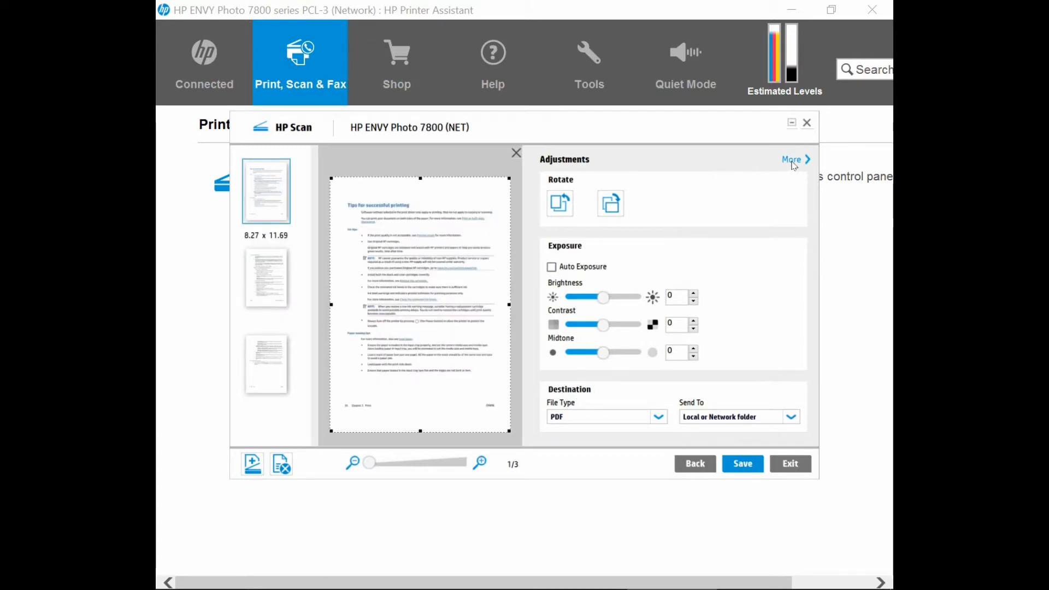
pyautogui.click(793, 159)
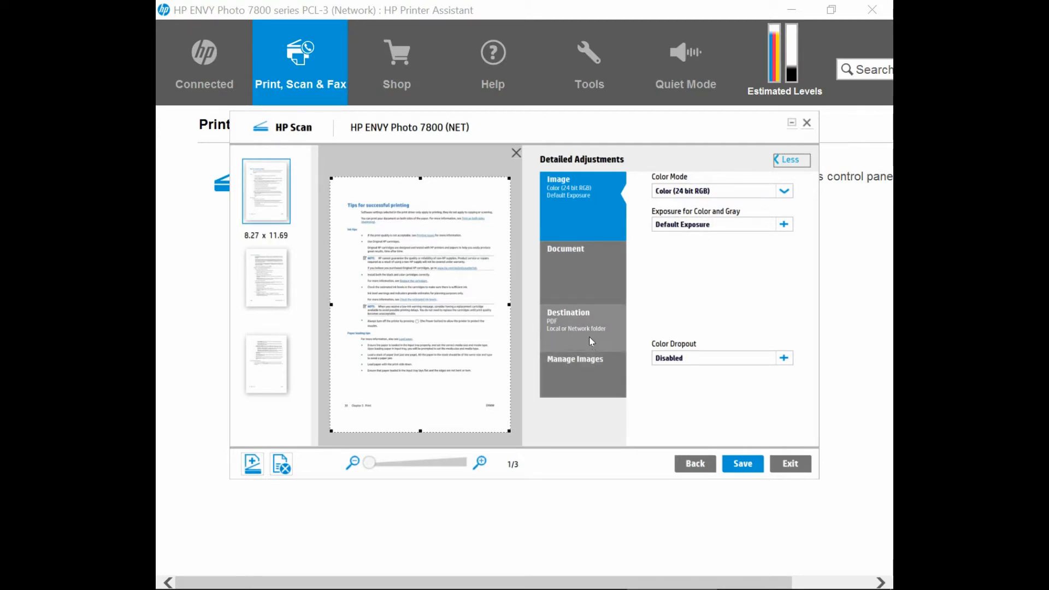
# - Show the Destination settings and expand the File Name options showing Scan.pdf
pyautogui.click(582, 321)
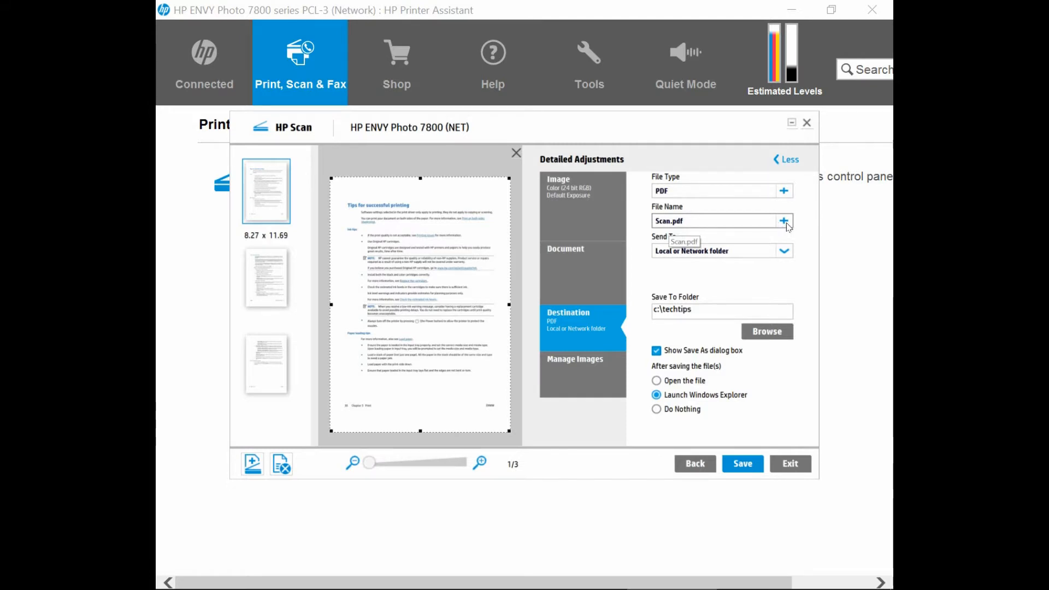
pyautogui.click(783, 221)
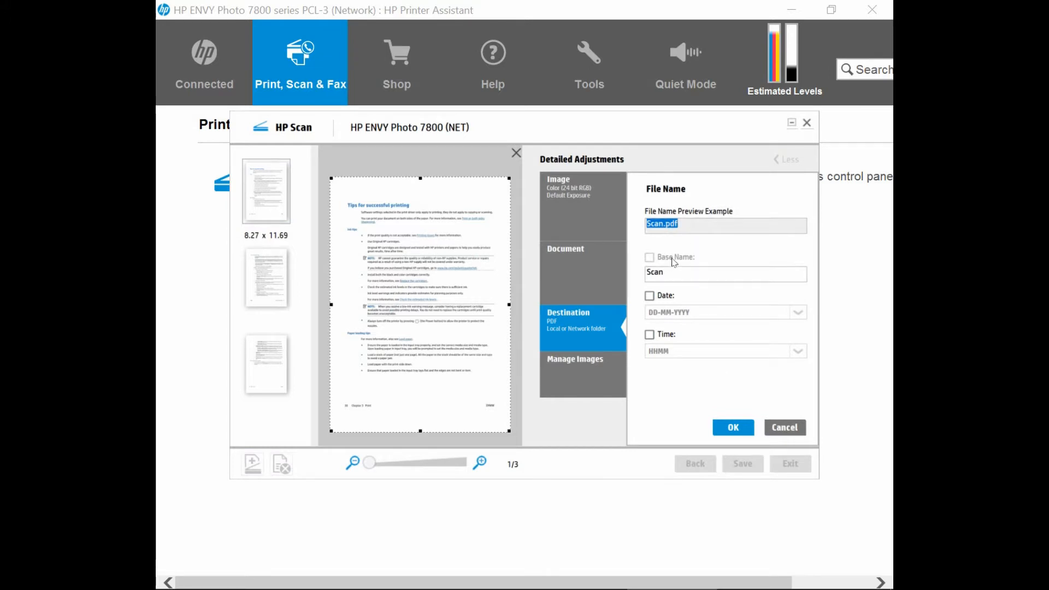
# - Set base name Test with Date (DD-MM-YYYY) and Time (HHMM), previewing Test_26-05-2018_1329.pdf
pyautogui.click(648, 258)
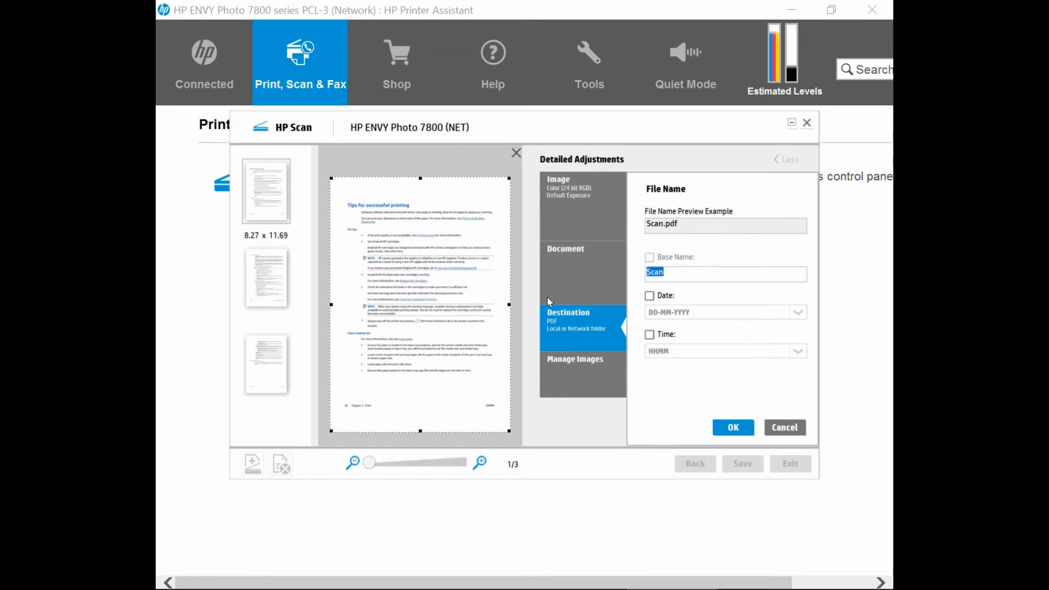
pyautogui.write('Test')
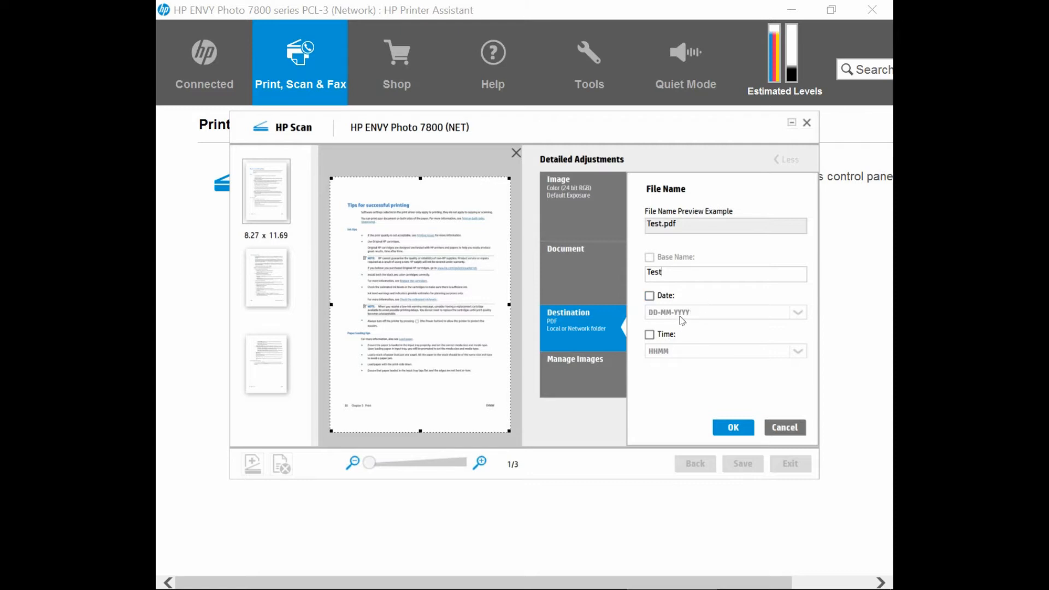
pyautogui.click(648, 297)
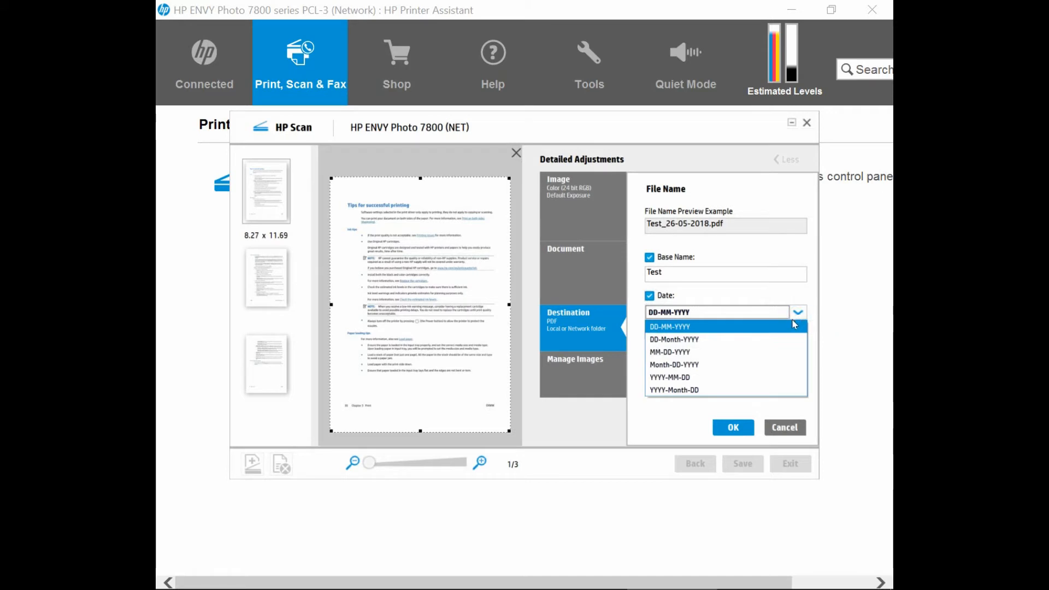
pyautogui.moveTo(700, 380)
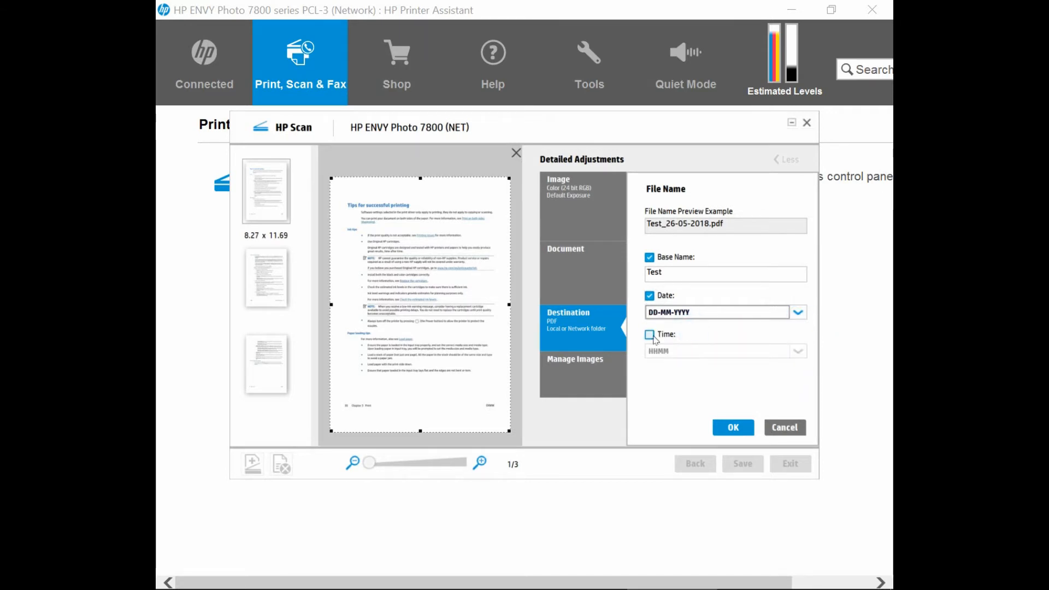
pyautogui.click(797, 350)
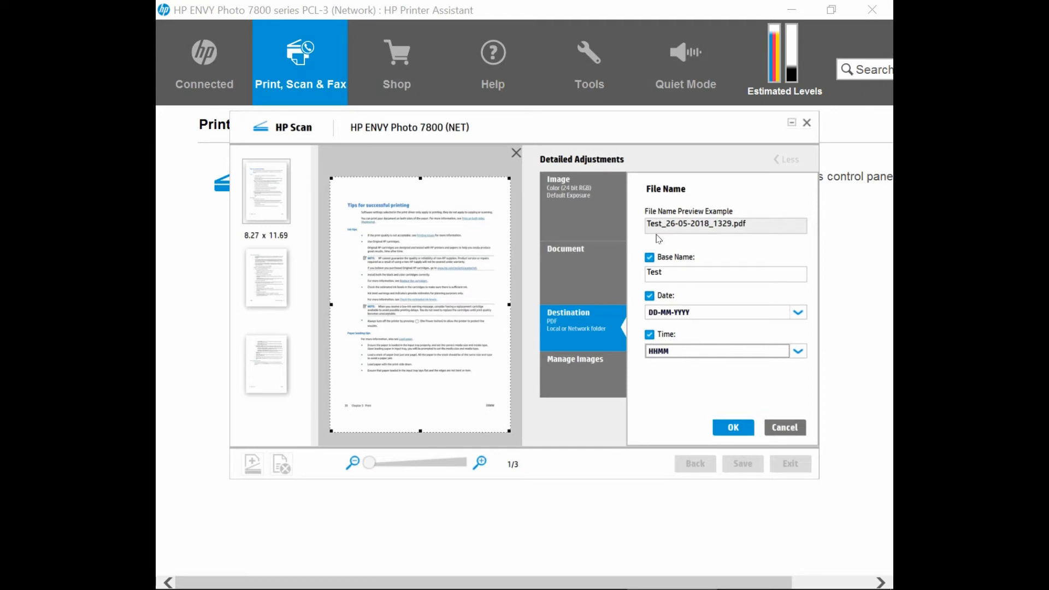
pyautogui.moveTo(704, 249)
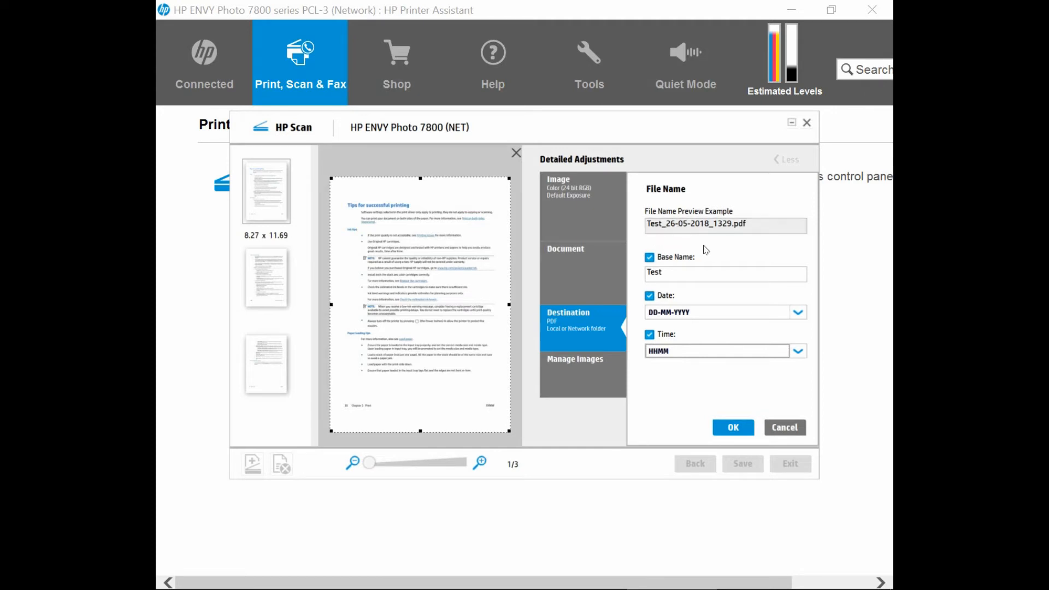
pyautogui.moveTo(723, 380)
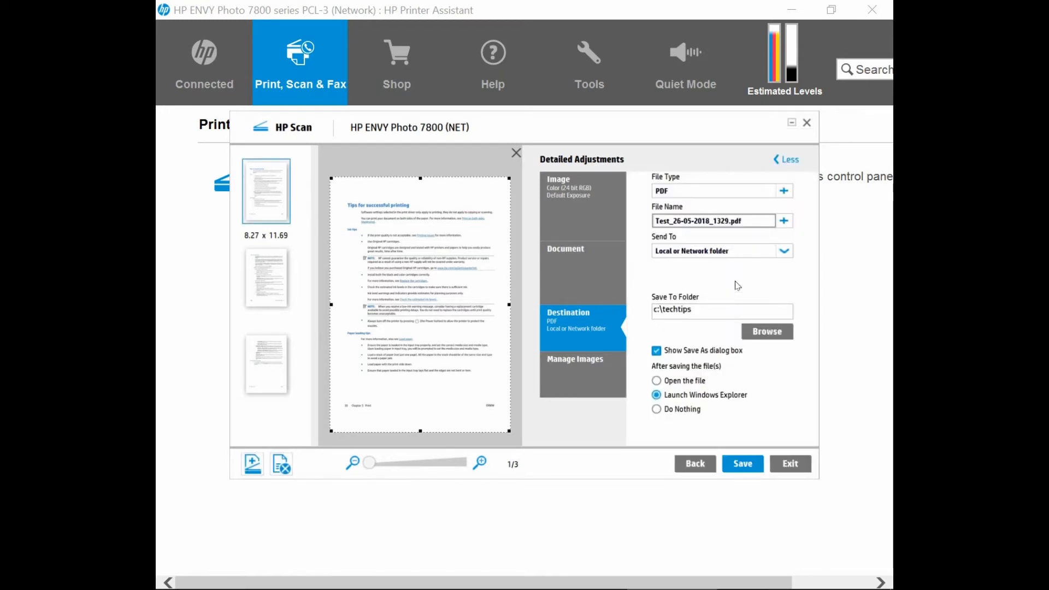
pyautogui.moveTo(722, 296)
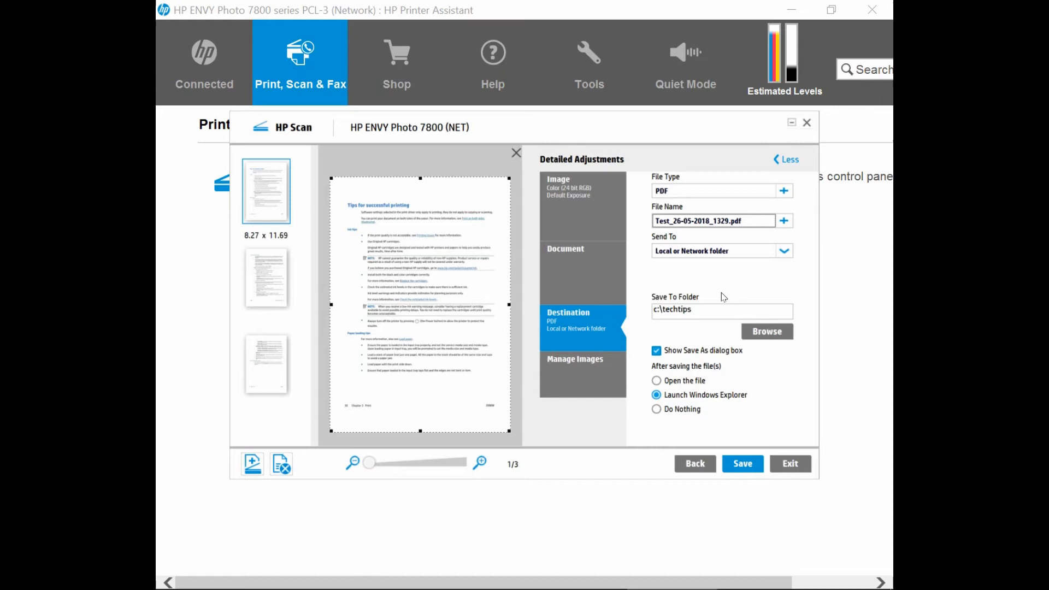
pyautogui.moveTo(686, 361)
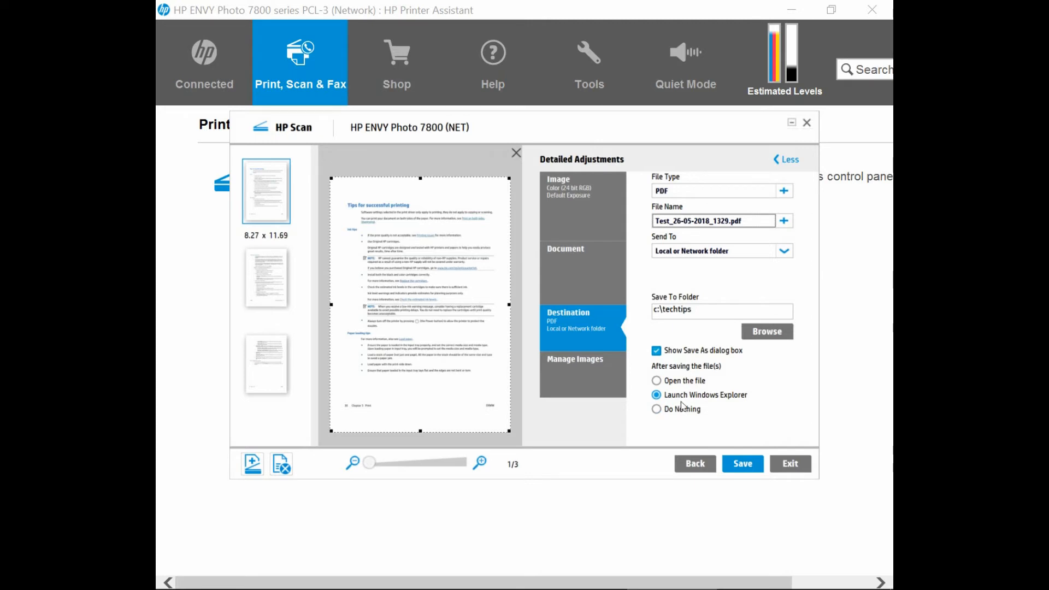
pyautogui.moveTo(725, 402)
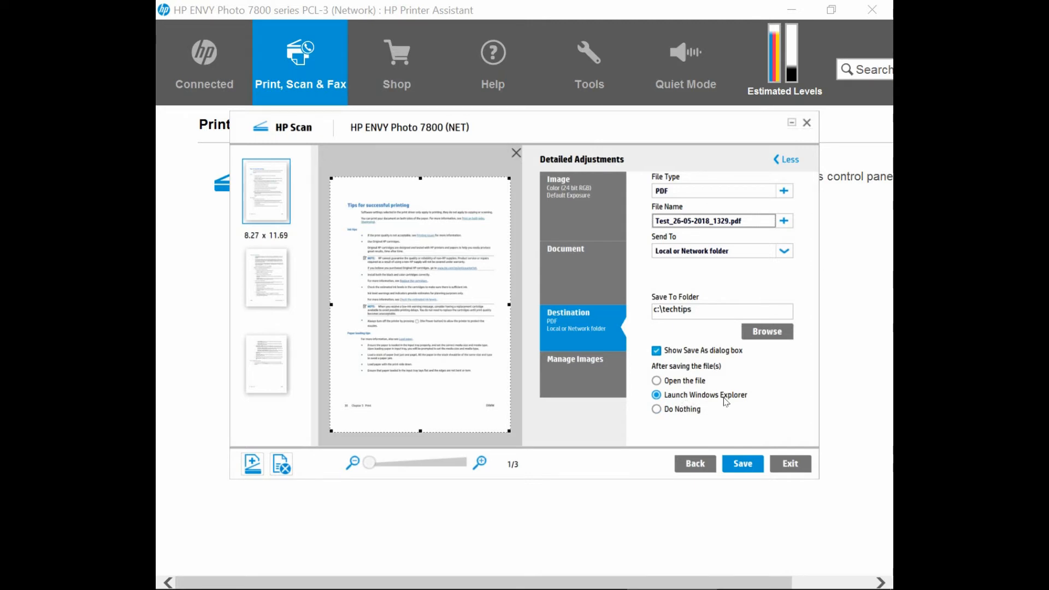
pyautogui.moveTo(727, 403)
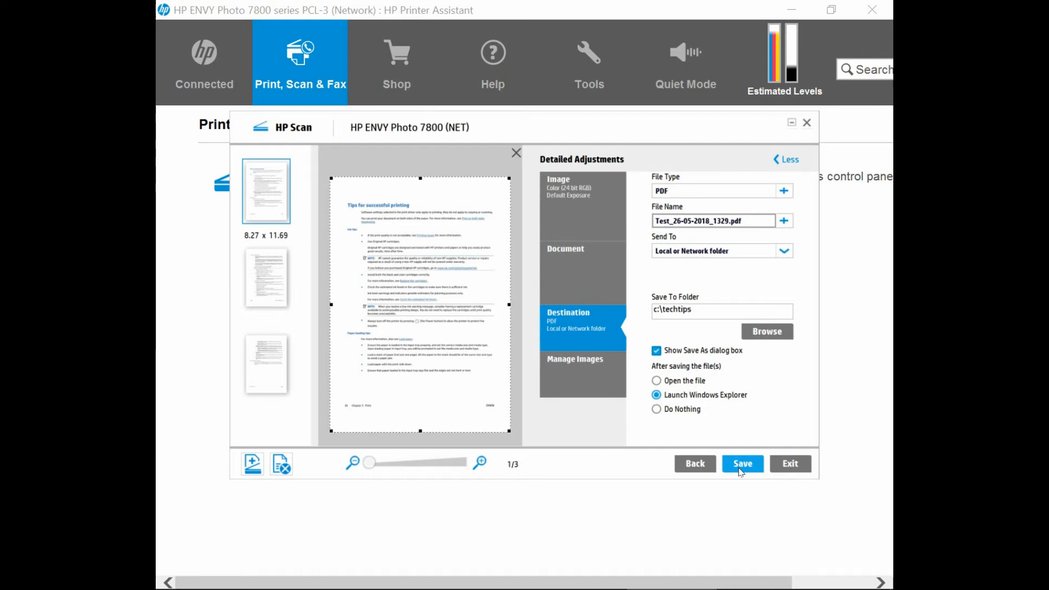
# - Turn off Show Save As dialog box and save, producing Test_26-05-2018_1331 in c:\techtips
pyautogui.click(742, 464)
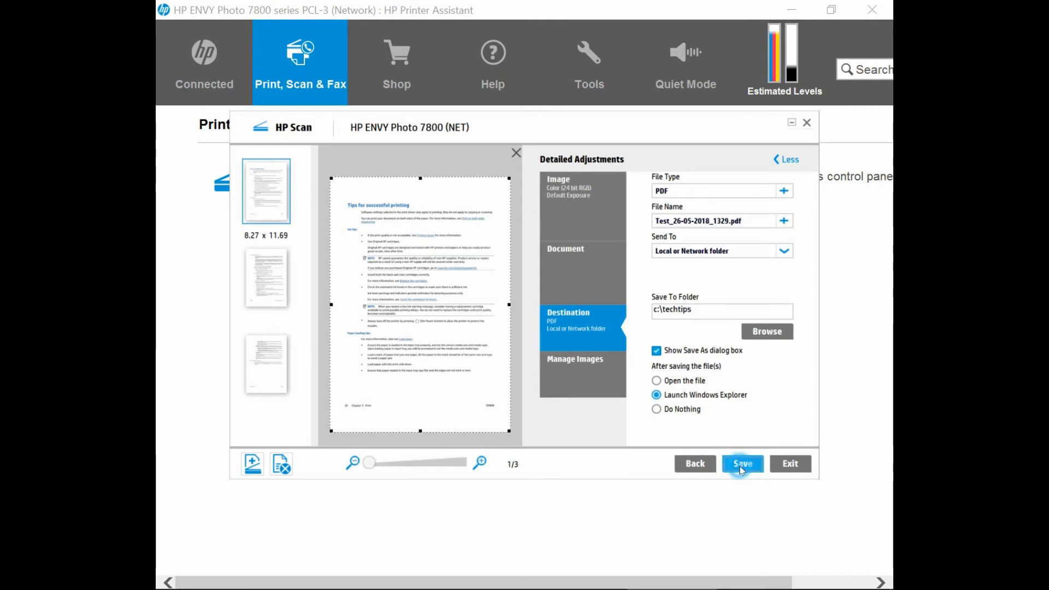
pyautogui.click(743, 464)
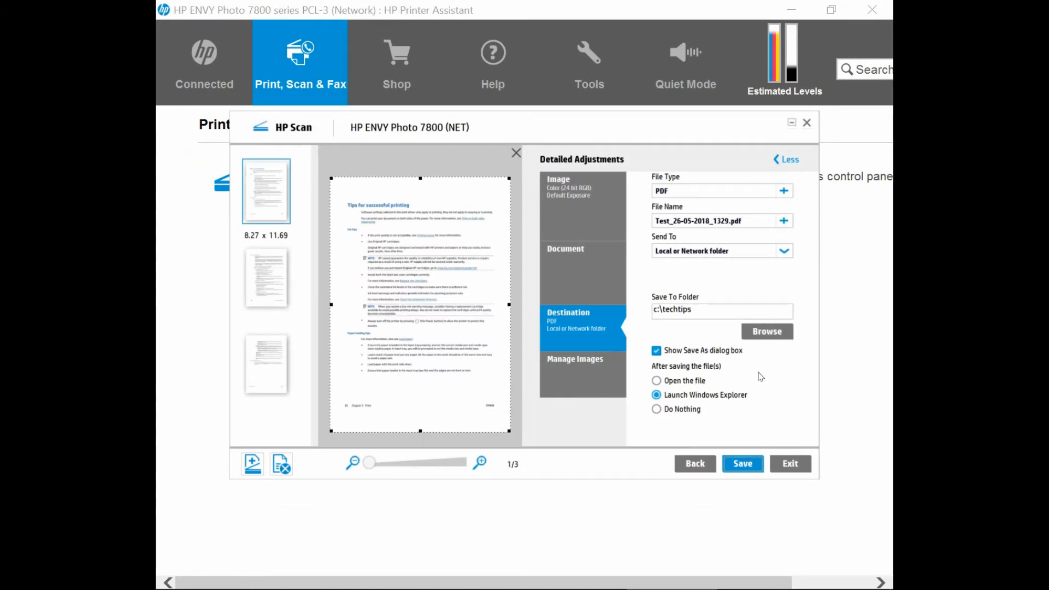
pyautogui.moveTo(696, 364)
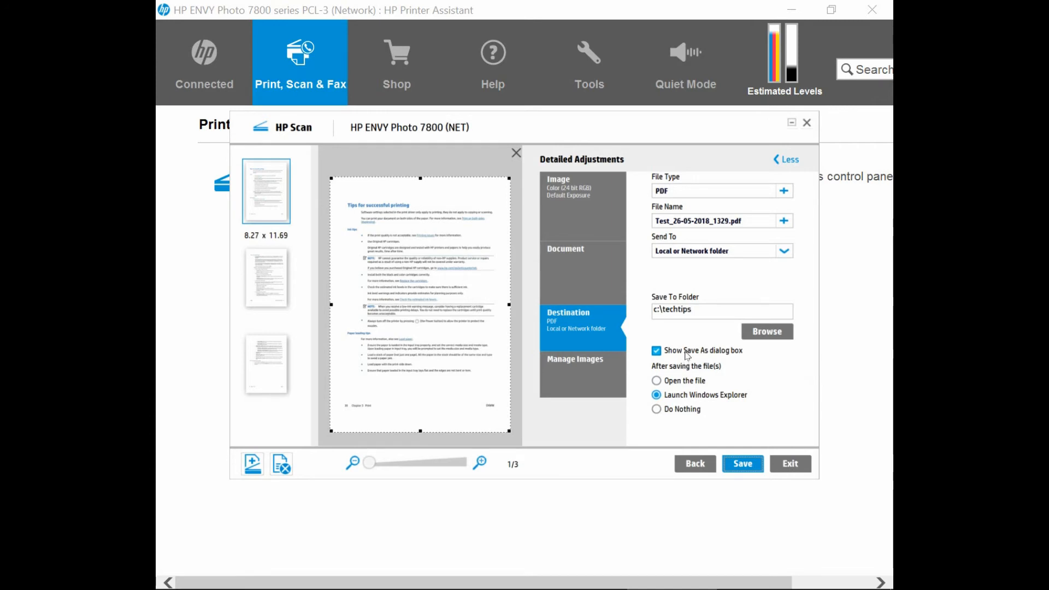
pyautogui.moveTo(684, 355)
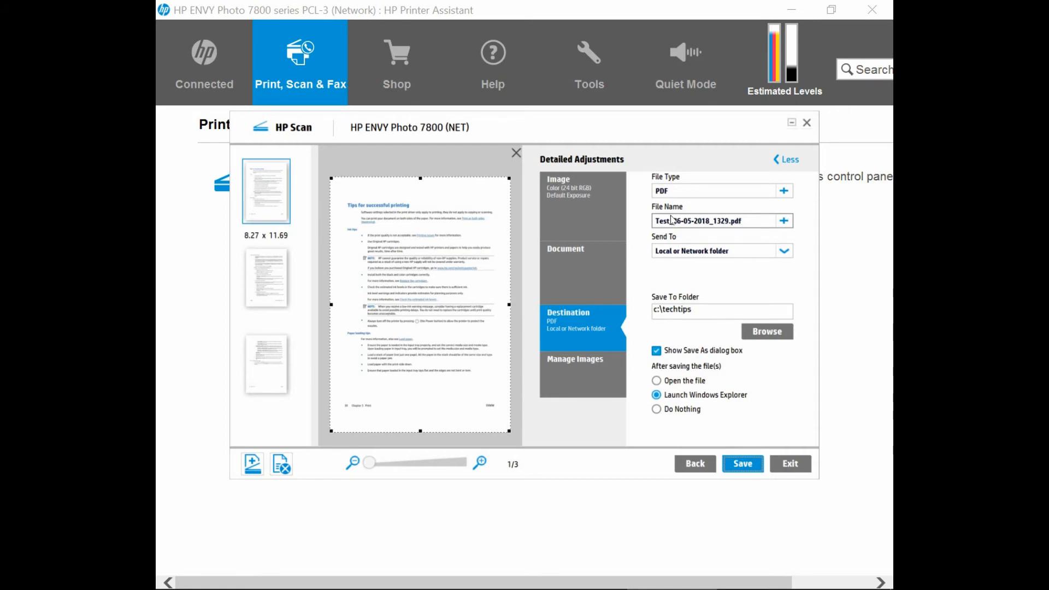
pyautogui.moveTo(672, 228)
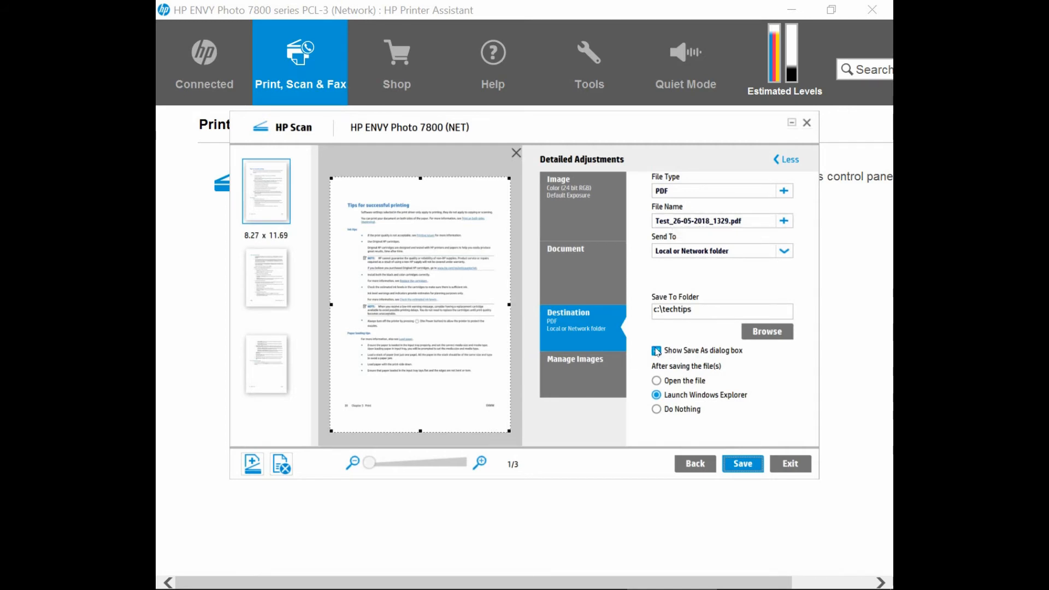
pyautogui.click(657, 351)
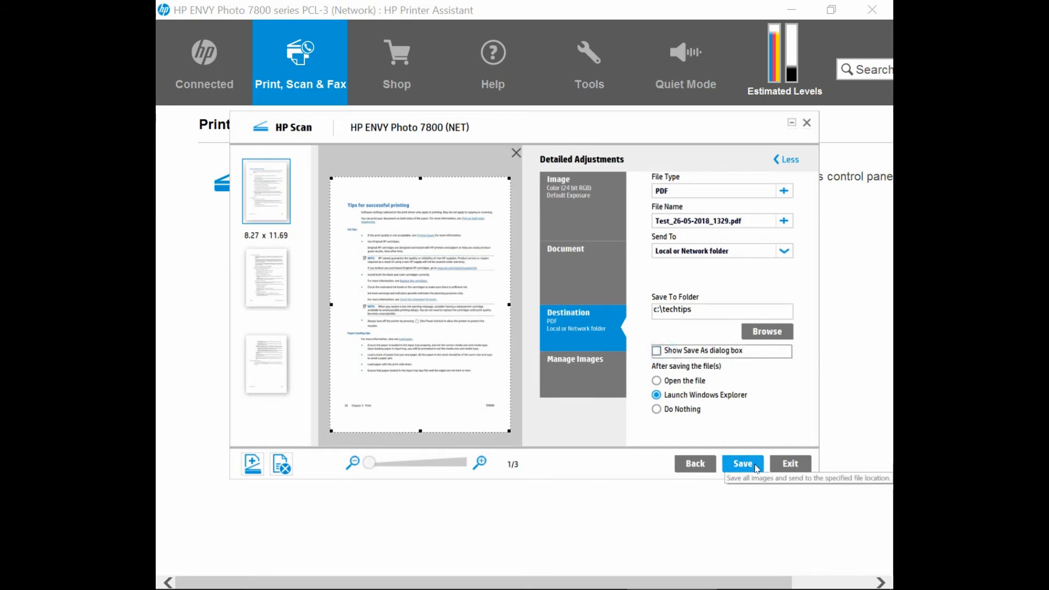
pyautogui.click(742, 463)
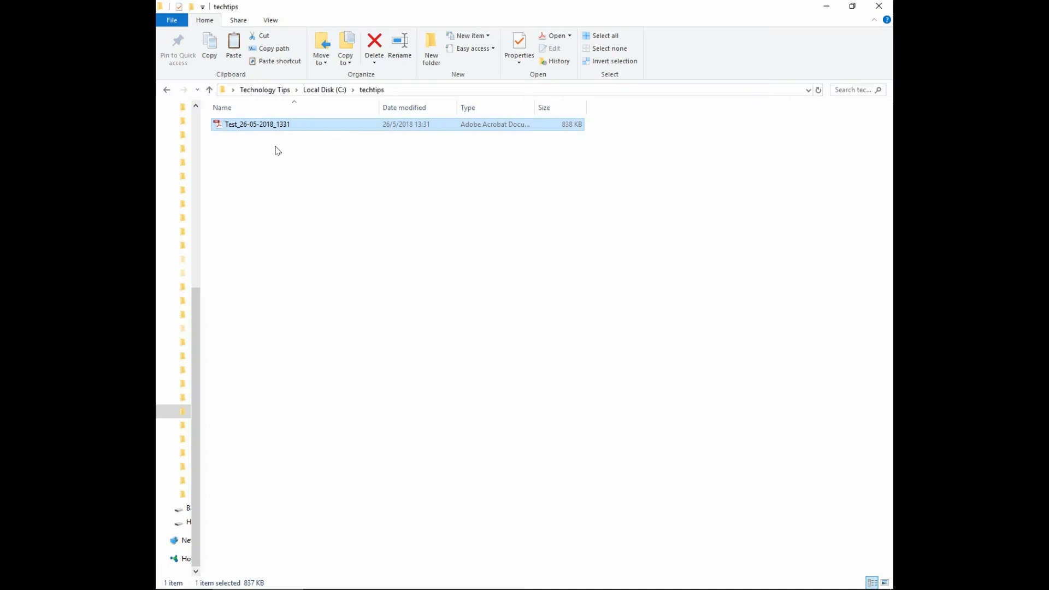
pyautogui.moveTo(267, 149)
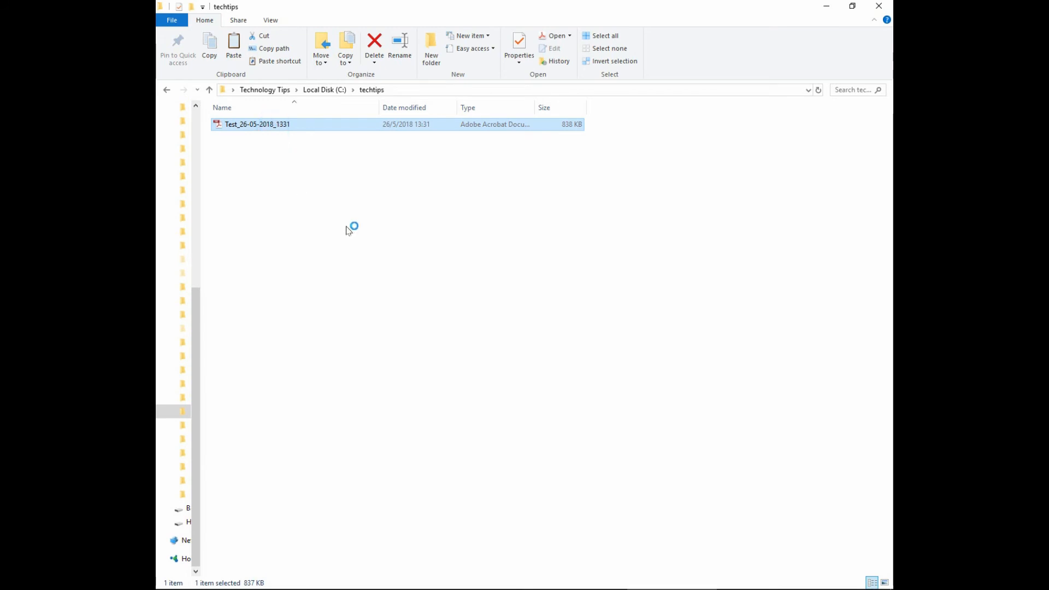
# - Open Test_26-05-2018_1331.pdf from the techtips folder in Adobe Acrobat
pyautogui.doubleClick(256, 124)
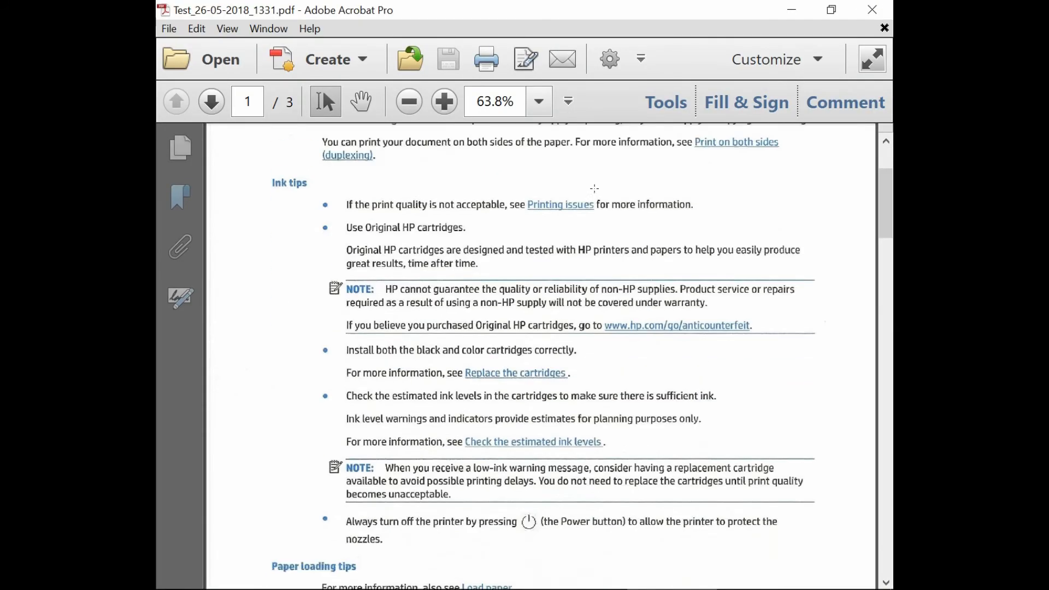
pyautogui.click(209, 101)
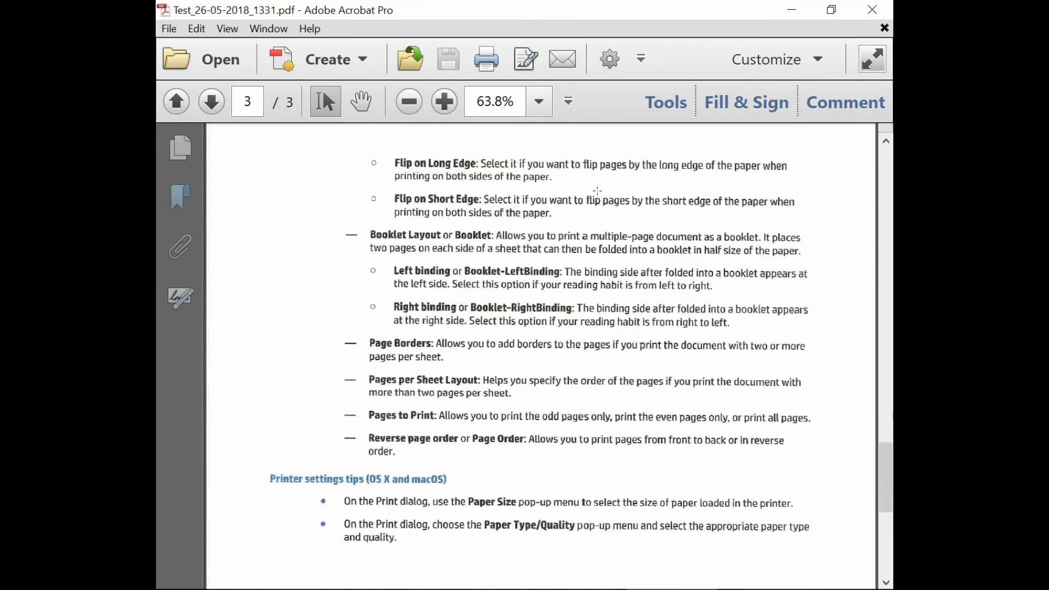
pyautogui.click(175, 101)
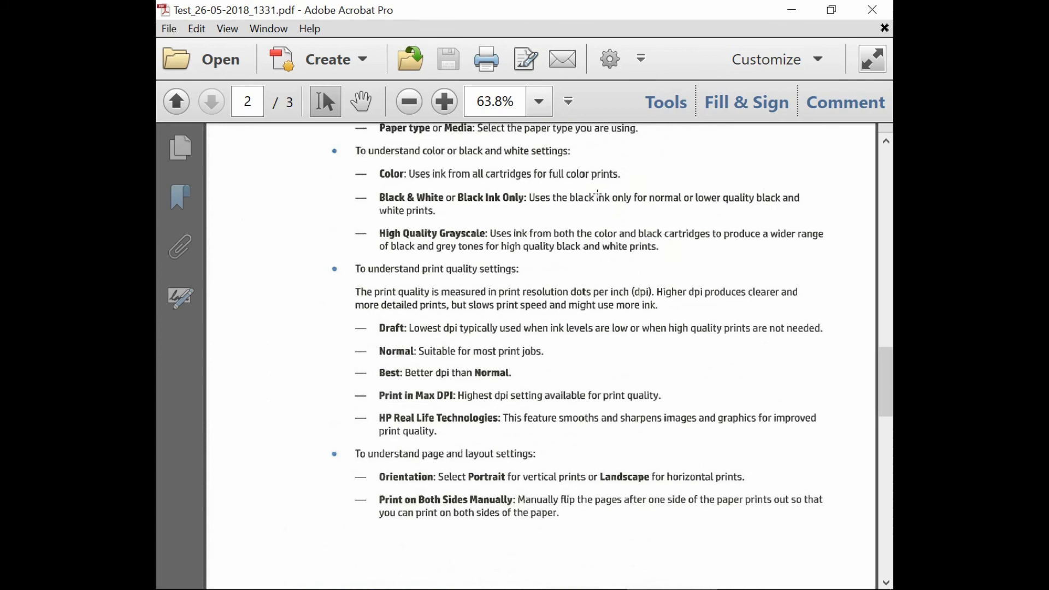
pyautogui.click(175, 100)
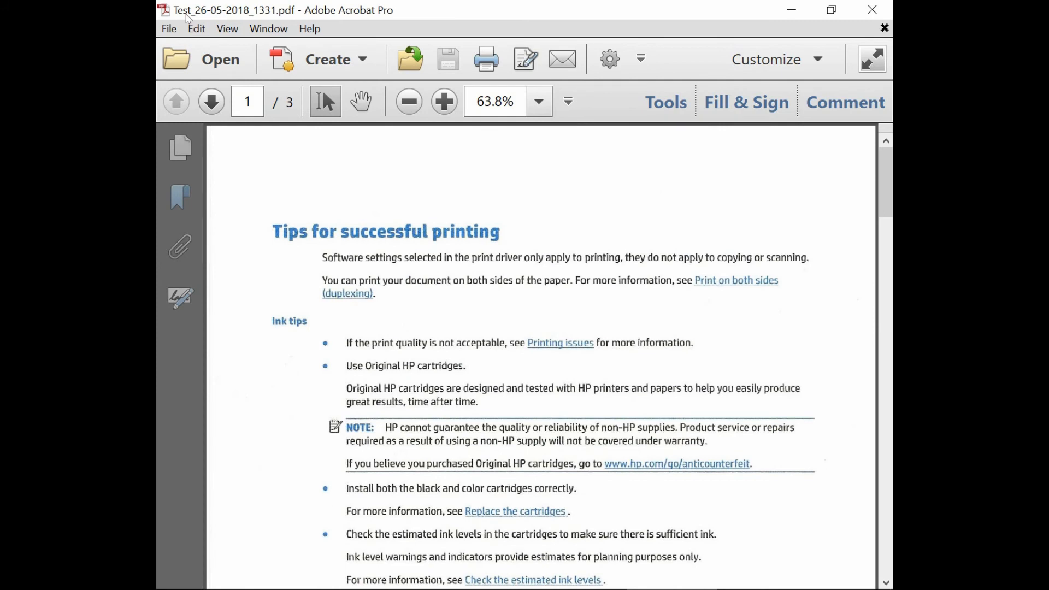
pyautogui.moveTo(207, 18)
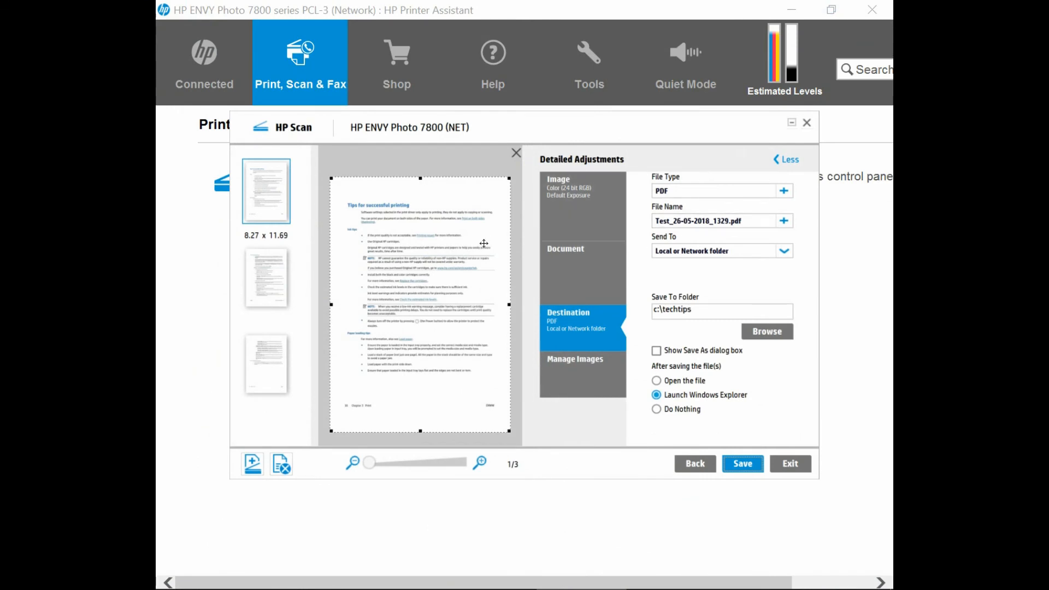
pyautogui.moveTo(482, 267)
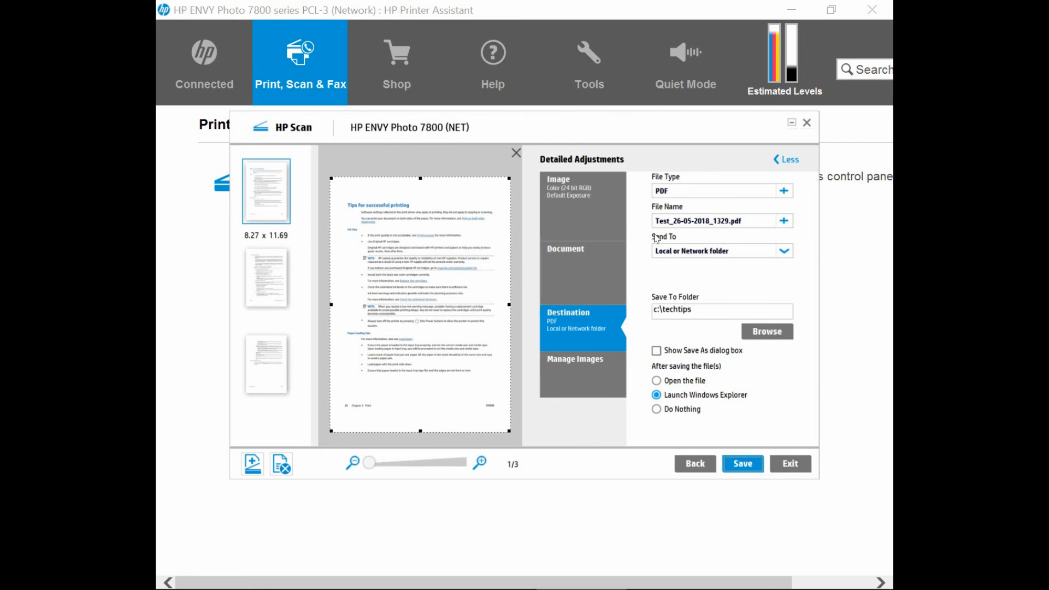
pyautogui.moveTo(678, 239)
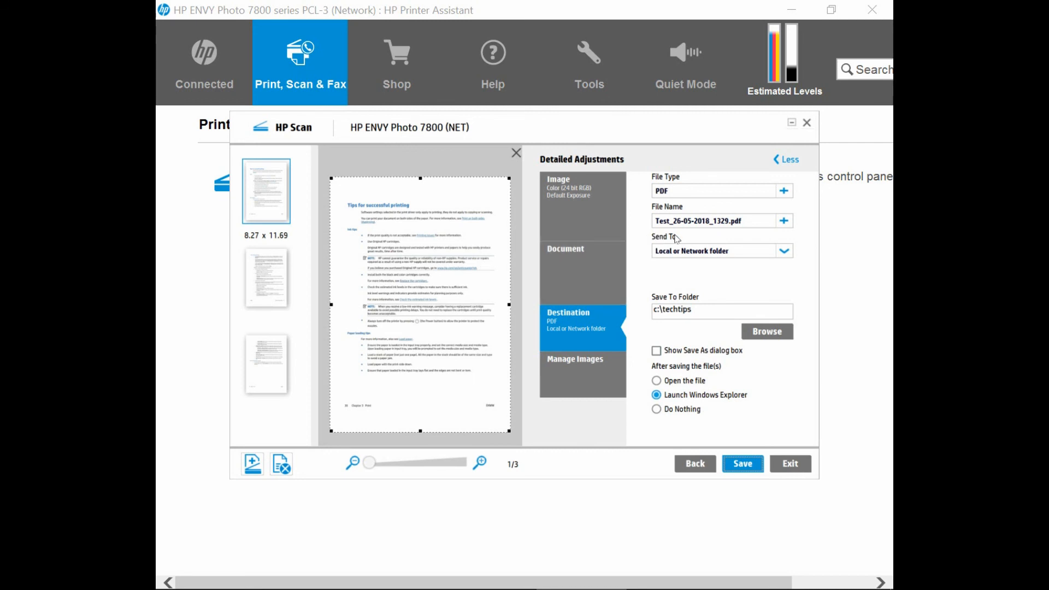